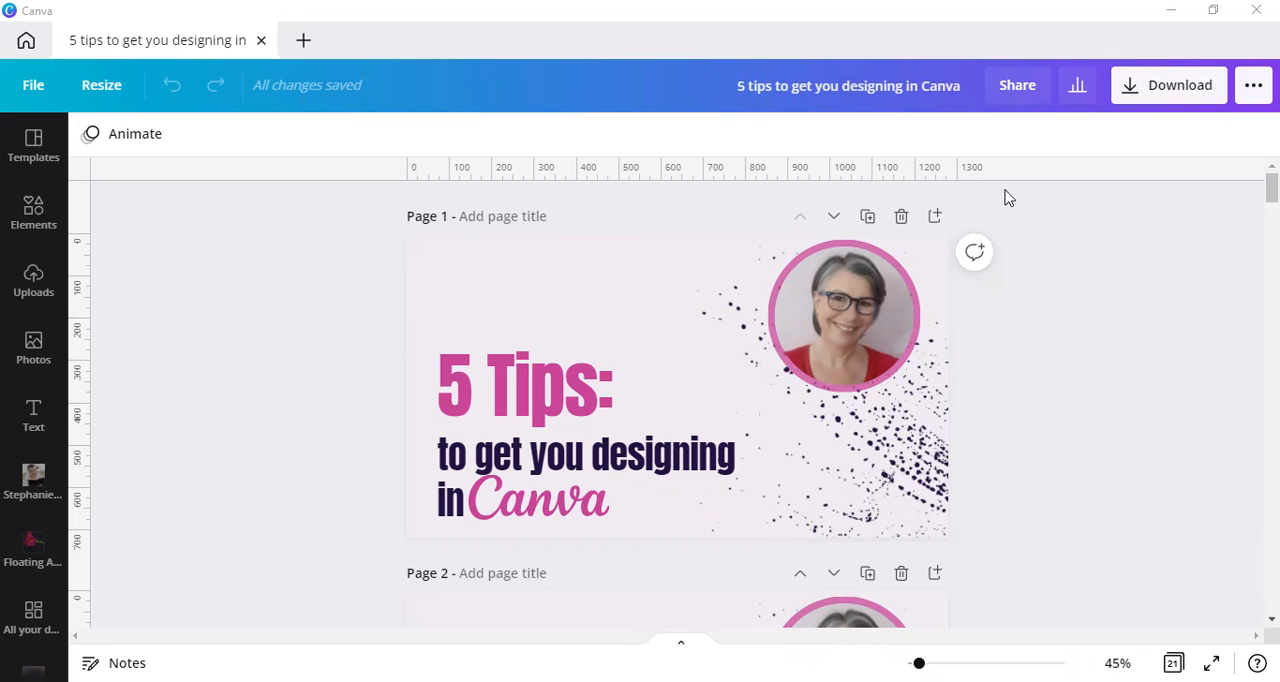
mouse_move(1000, 528)
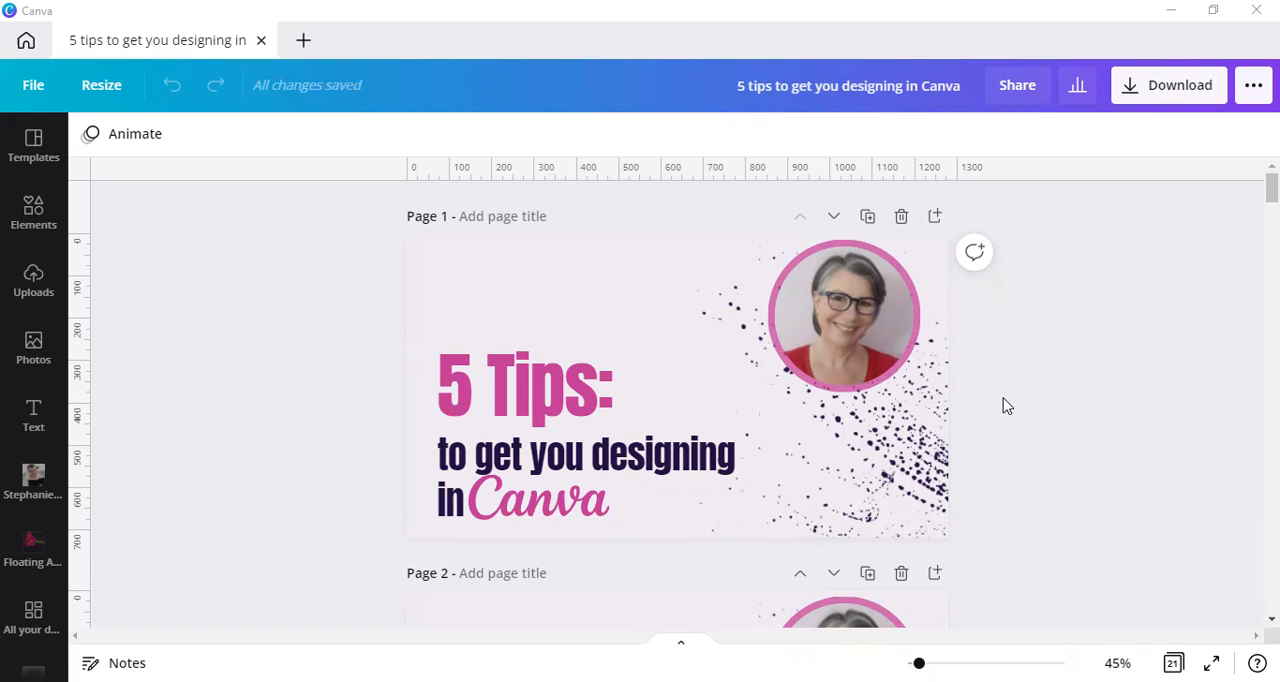
mouse_move(196, 330)
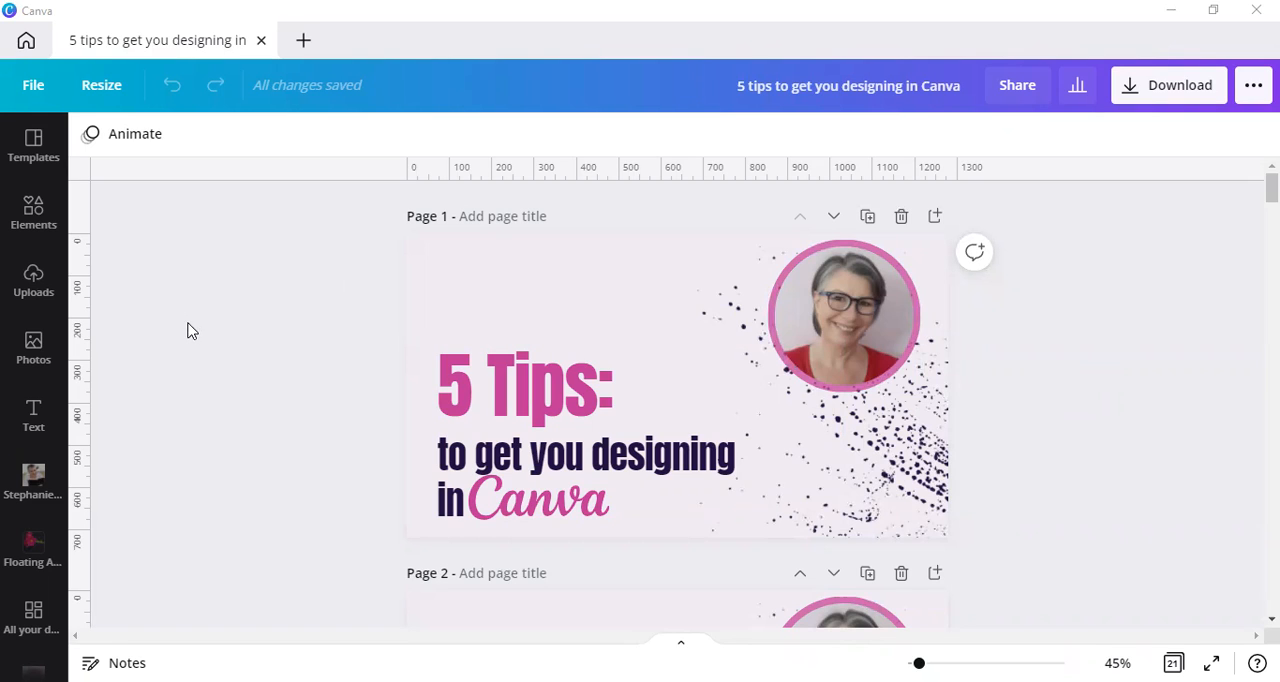
mouse_move(338, 310)
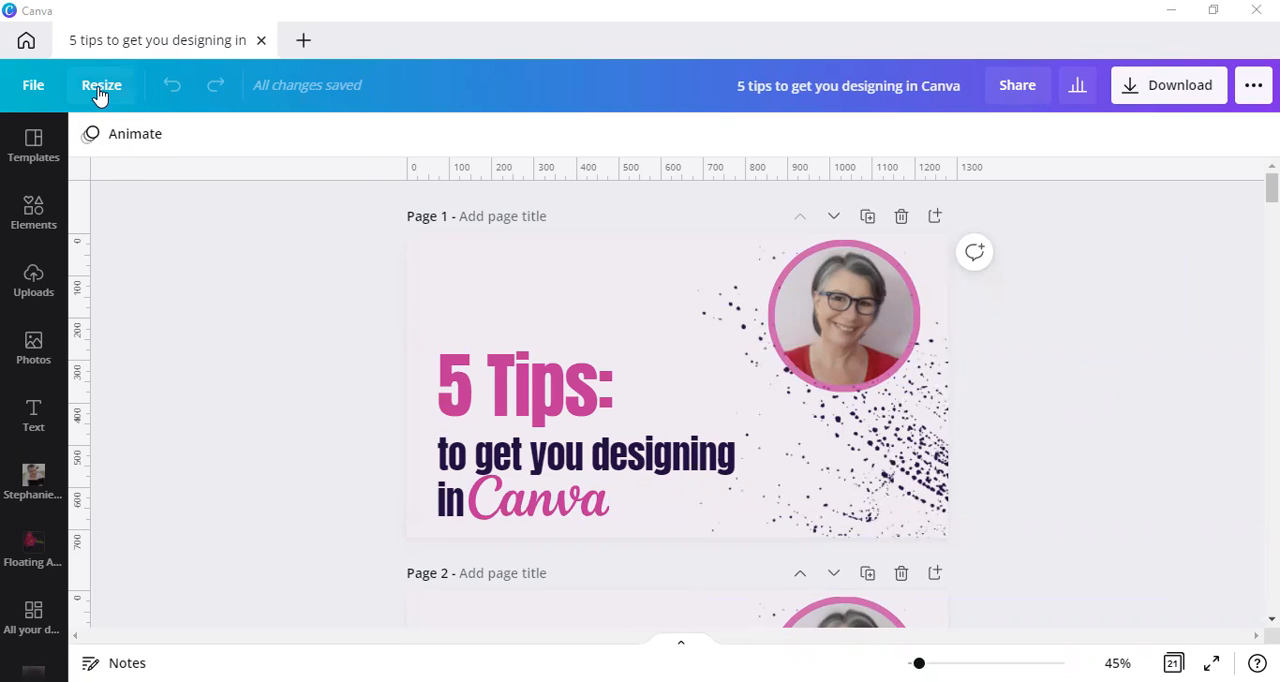
Choose Your Story (1080 × 1920 px) as the new size in the Resize options.
click(100, 84)
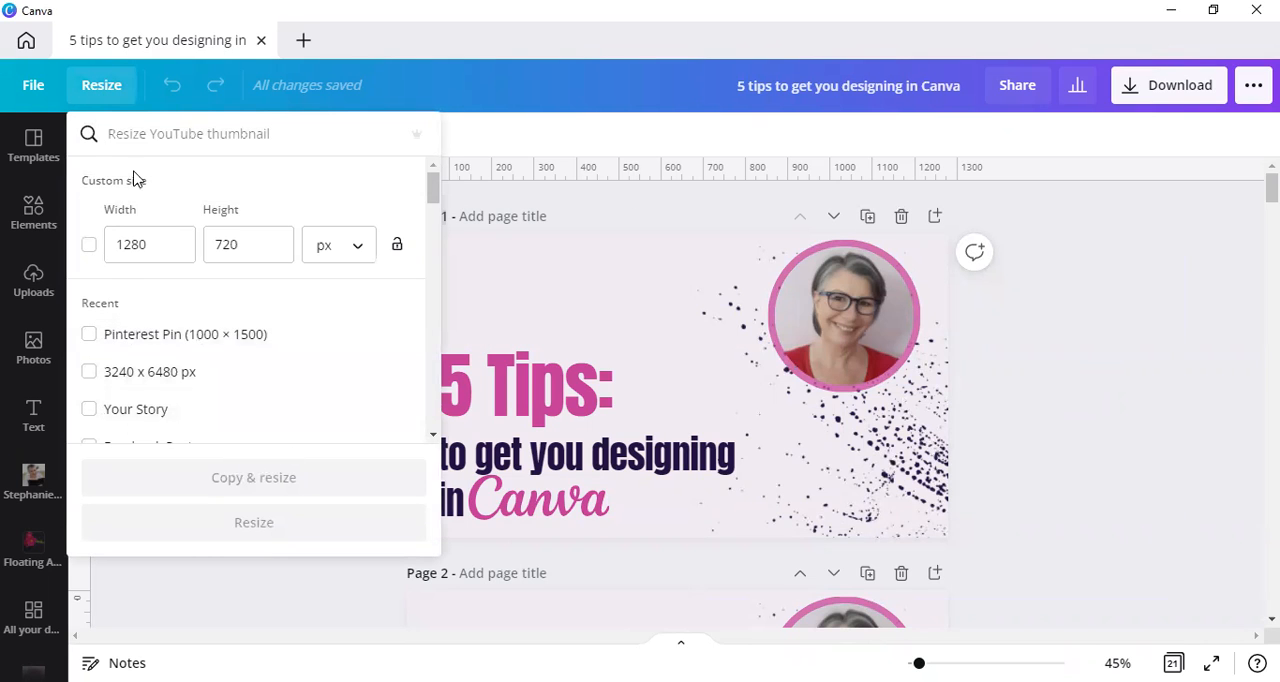
mouse_move(136, 408)
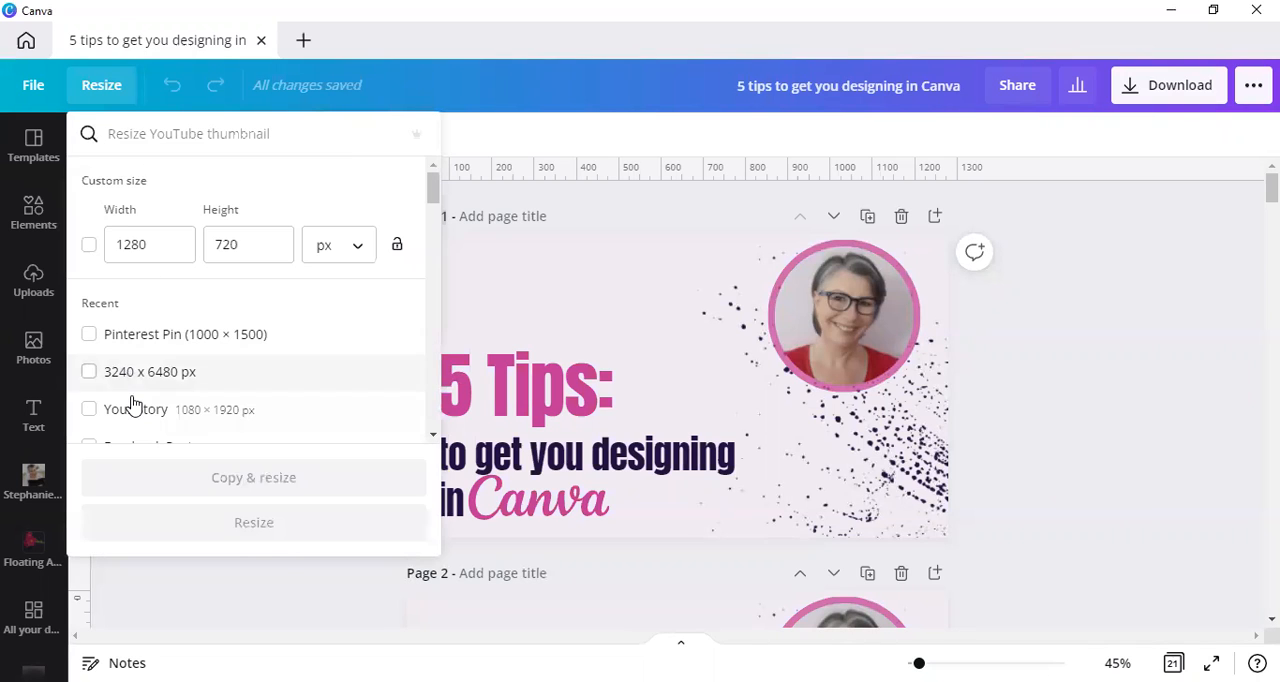
click(88, 408)
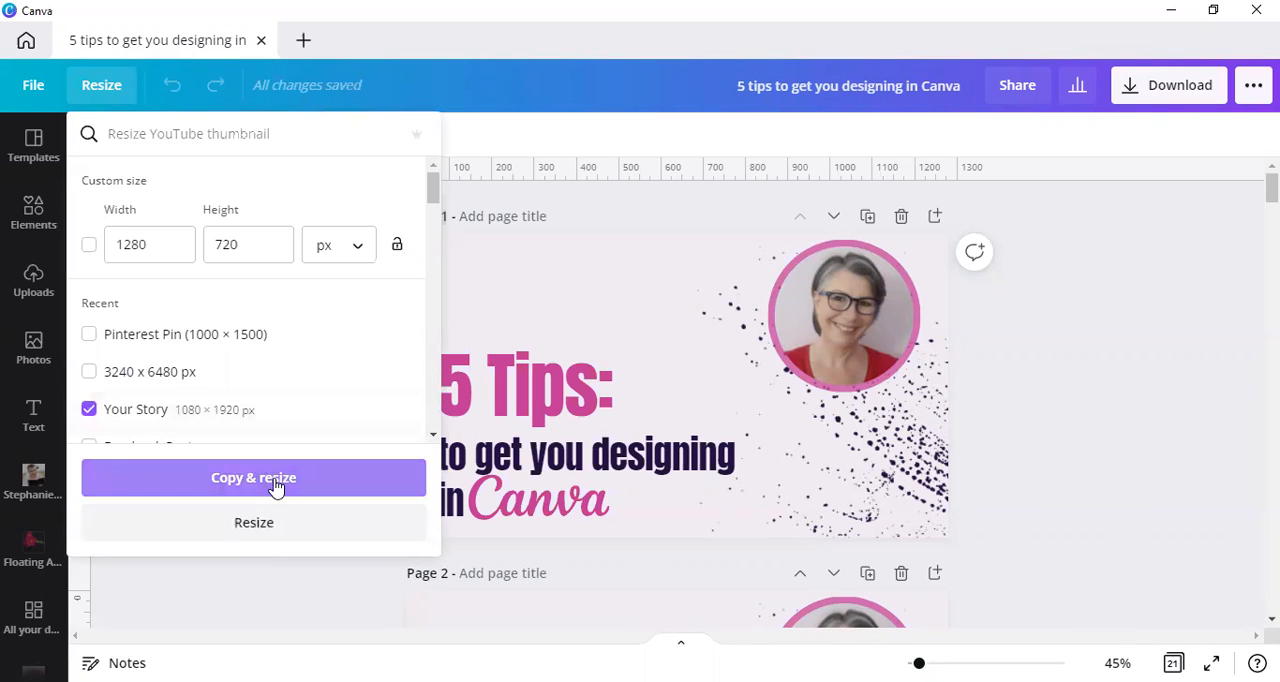
mouse_move(302, 90)
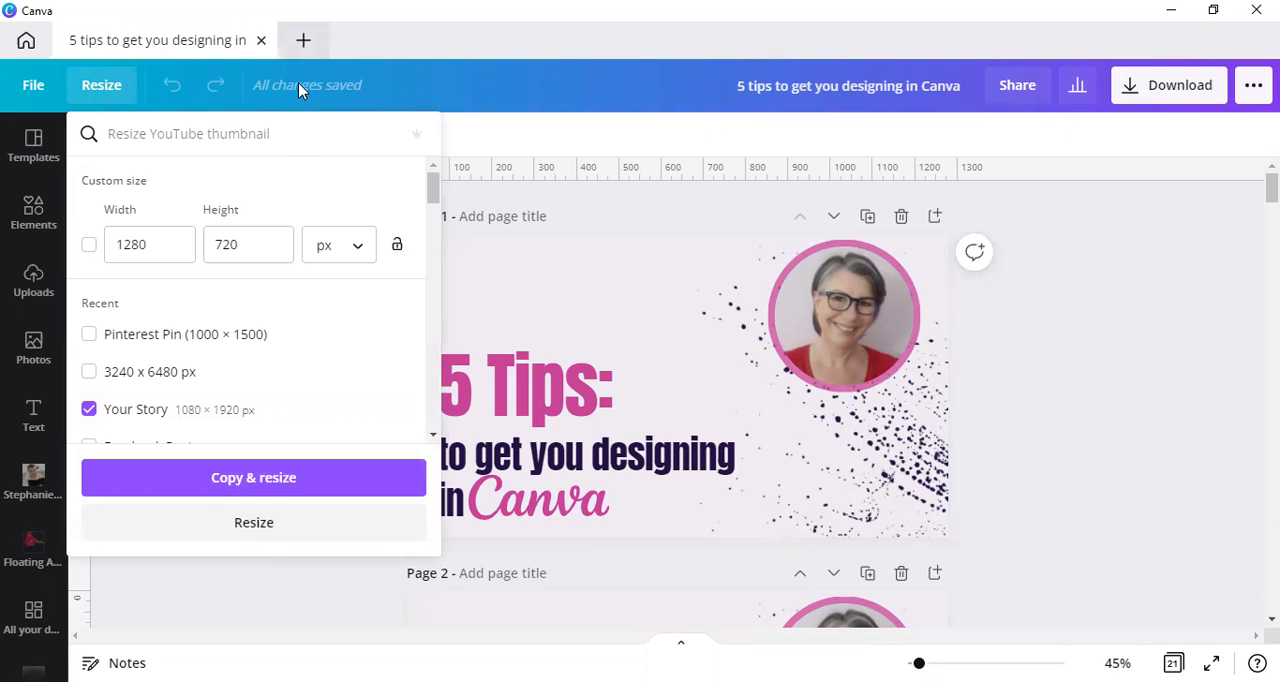
mouse_move(308, 514)
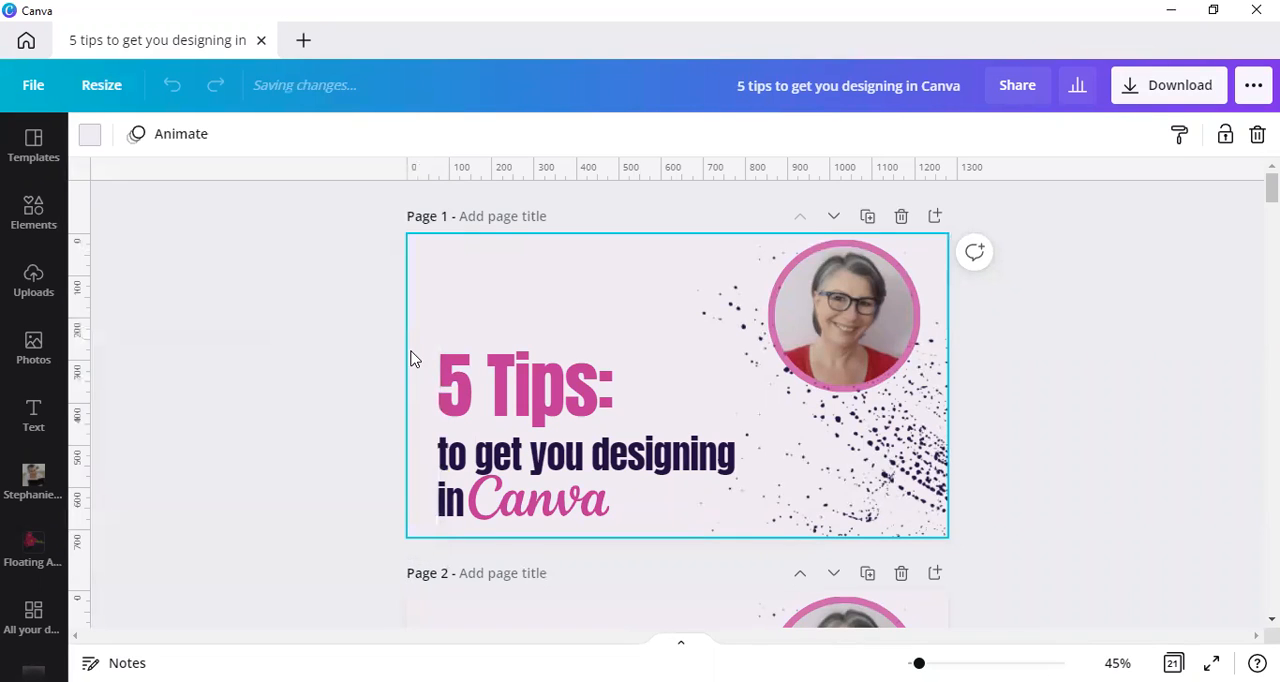
mouse_move(240, 412)
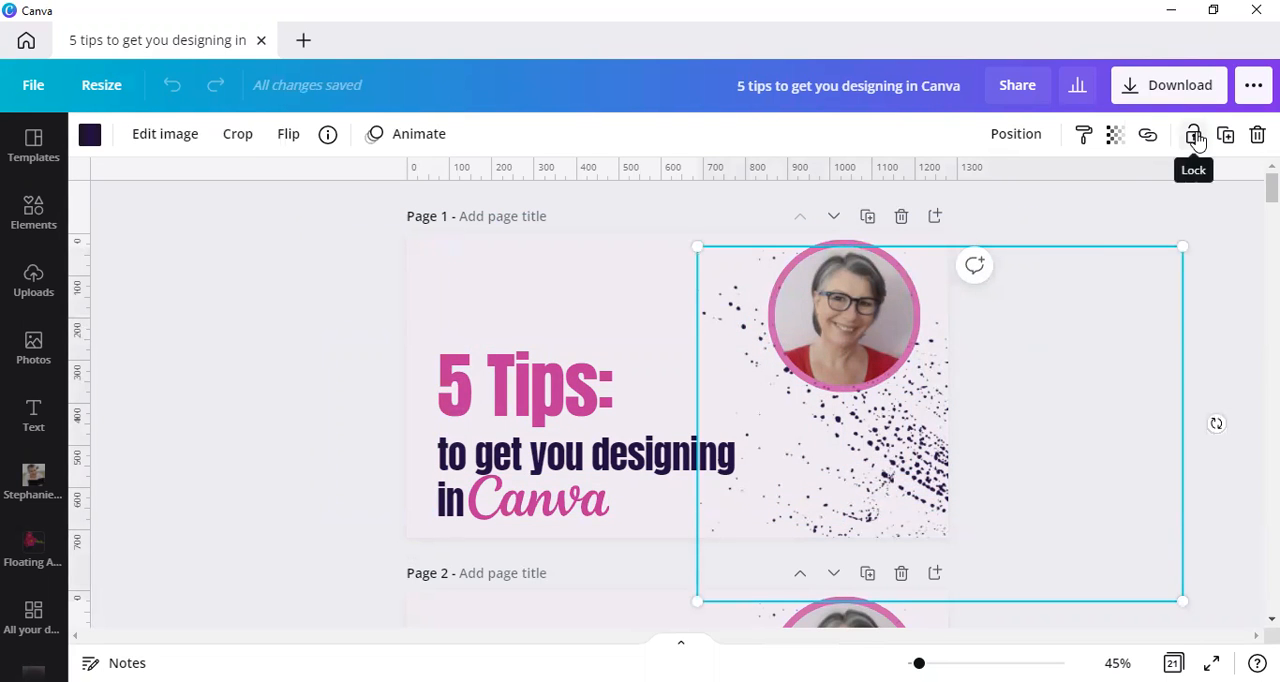
Dismiss the Resize options and clear the element selection on page 1.
click(1194, 134)
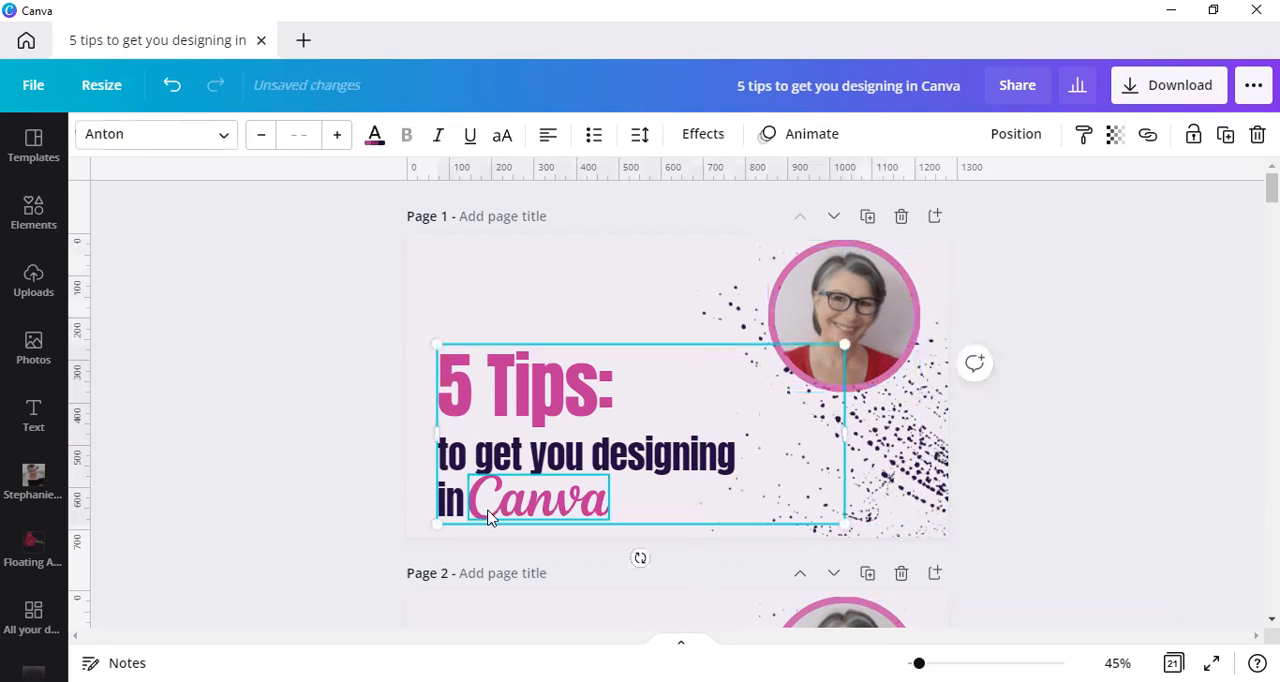
click(264, 344)
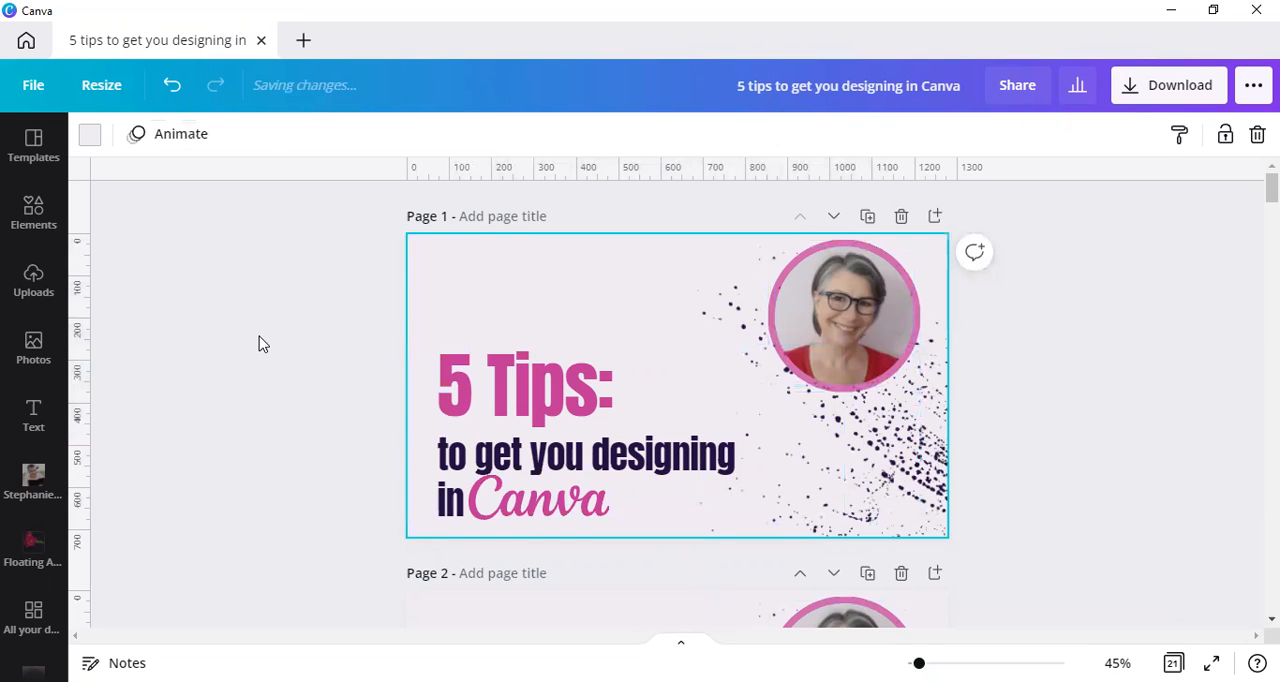
mouse_move(284, 270)
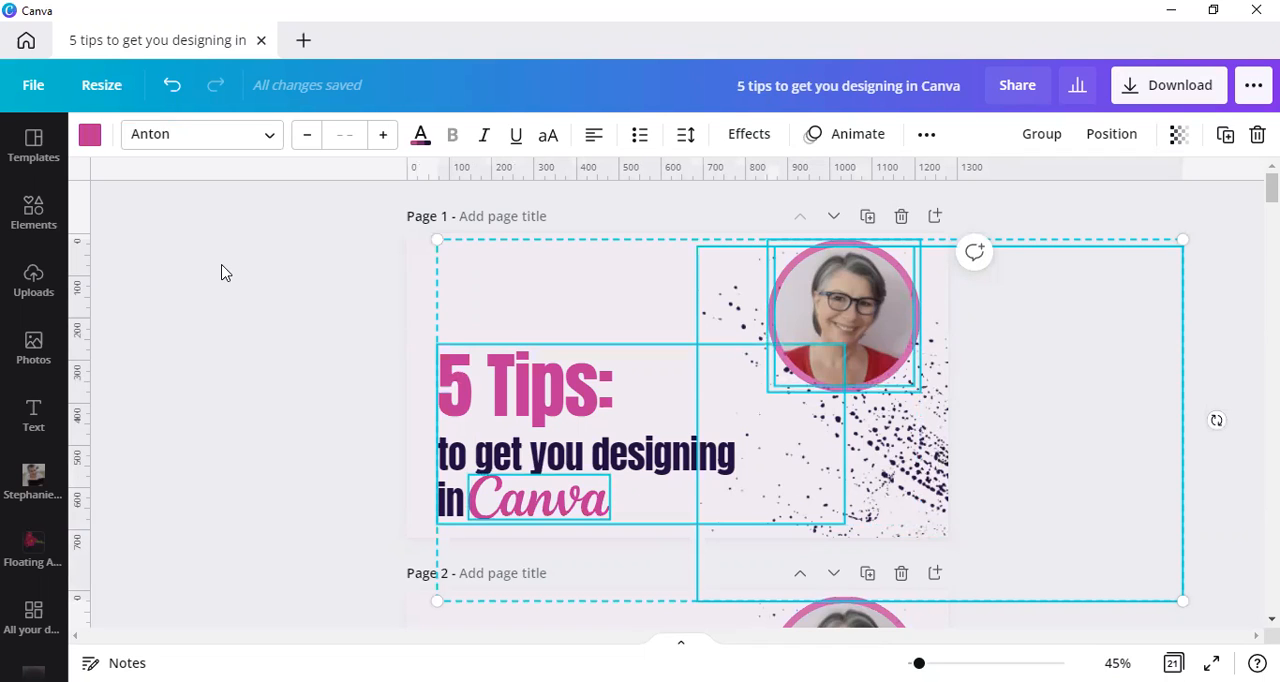
click(270, 256)
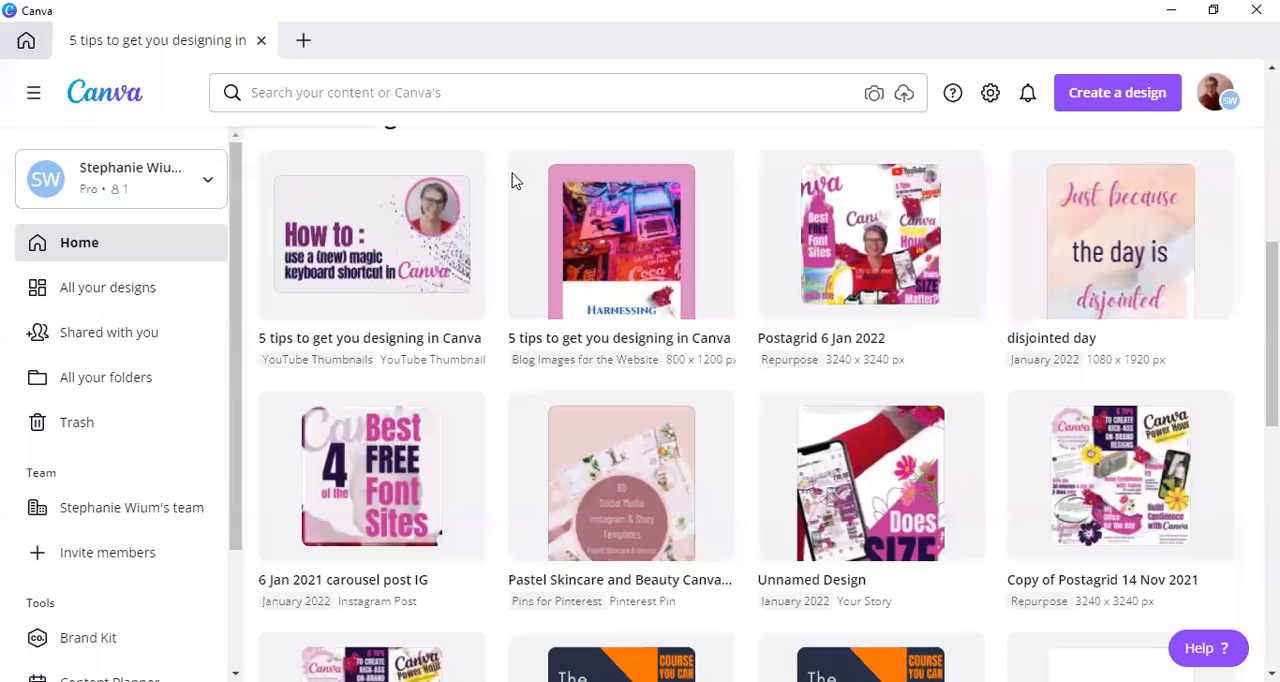
Create a new blank Facebook Post design from the Create a design list.
click(1116, 92)
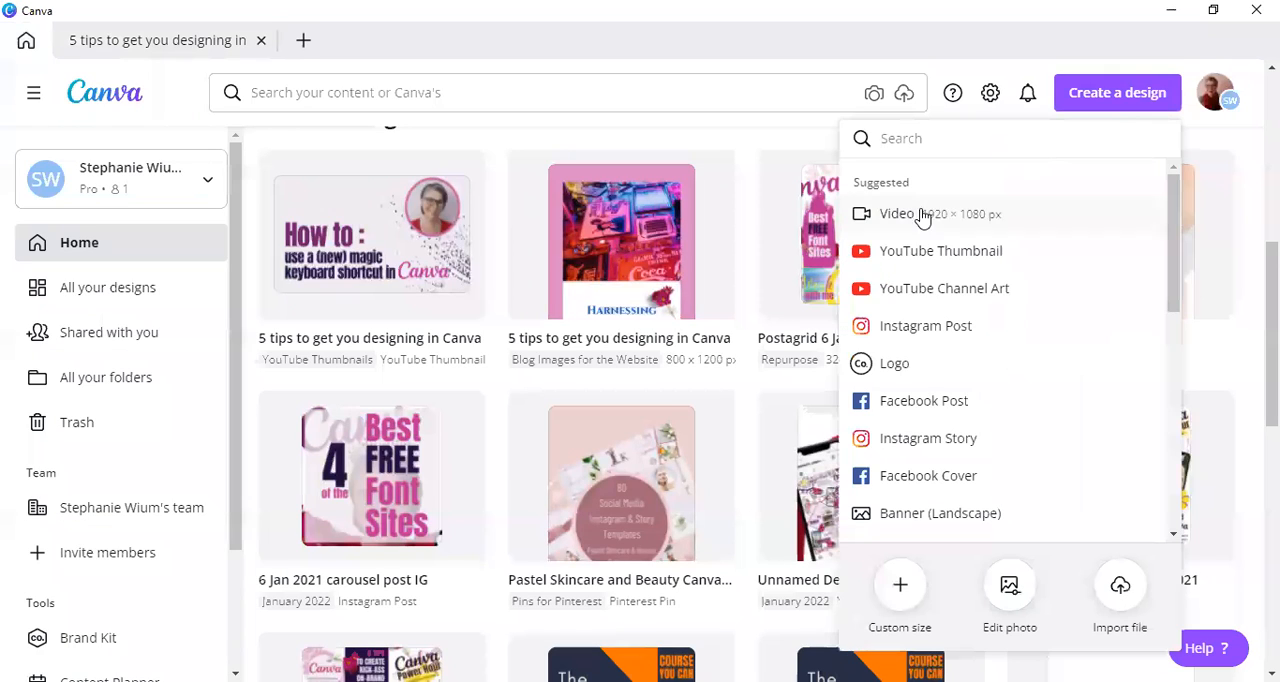
click(896, 214)
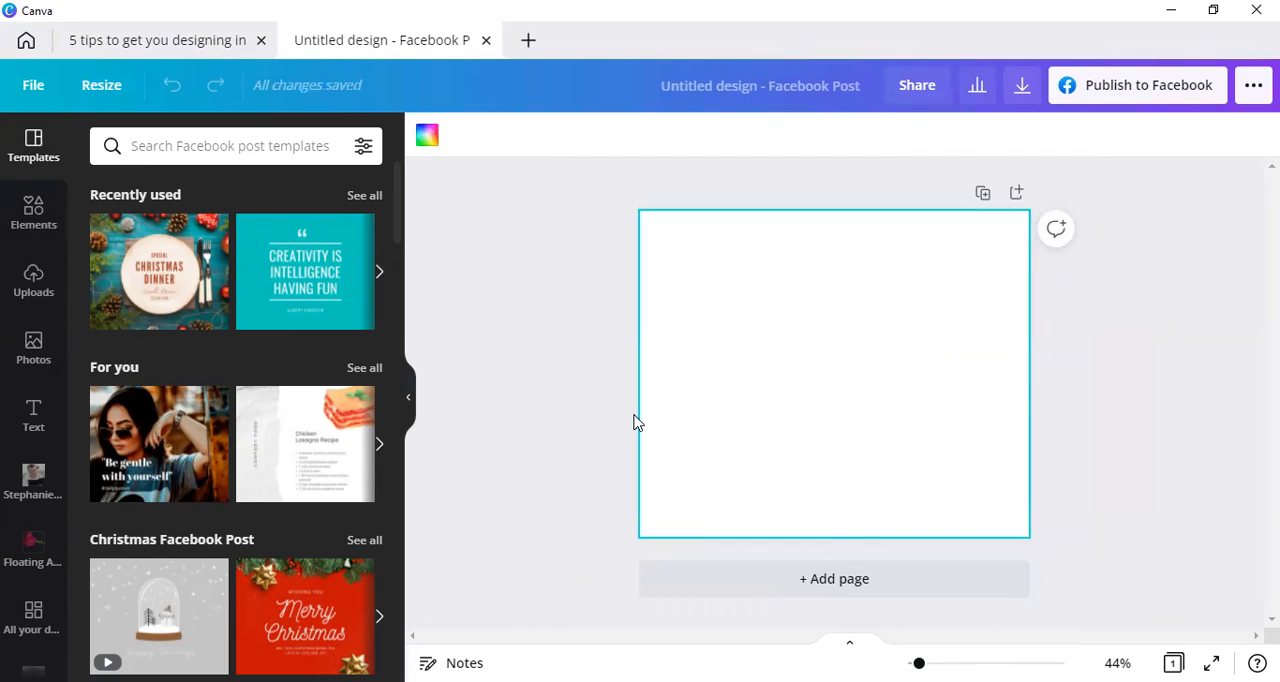
mouse_move(596, 428)
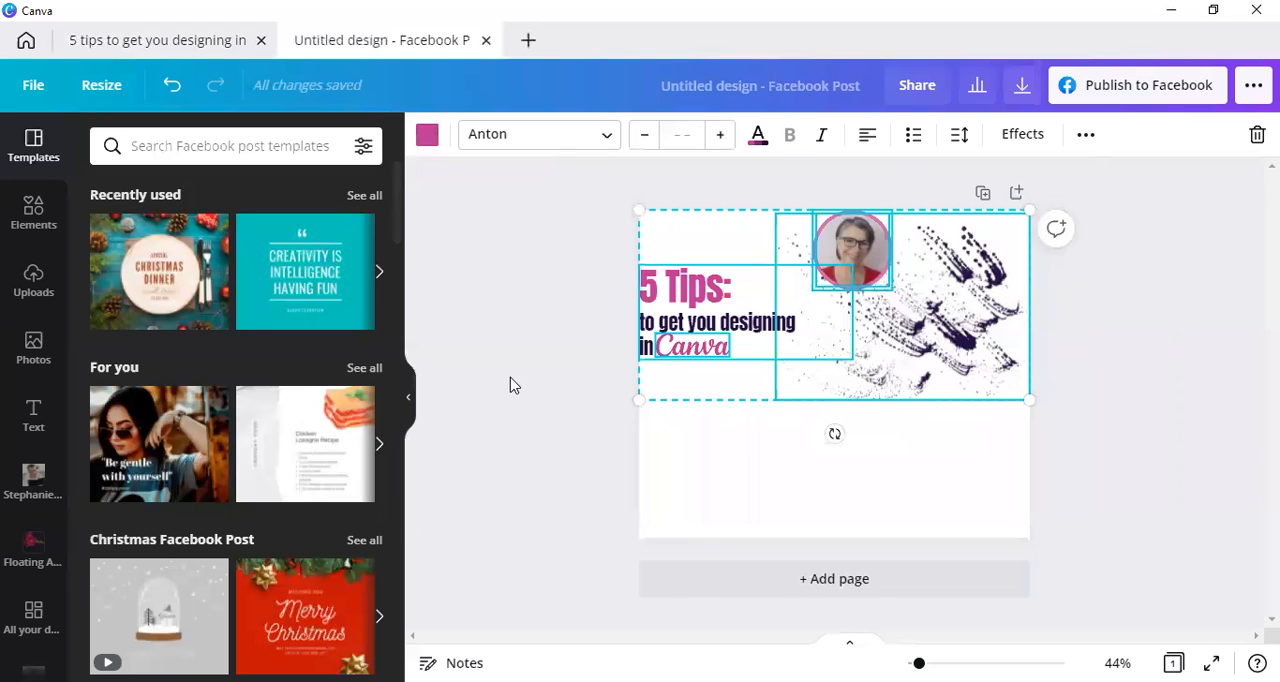
Place the photo circle top right and the enlarged 5 Tips title lower left.
click(930, 300)
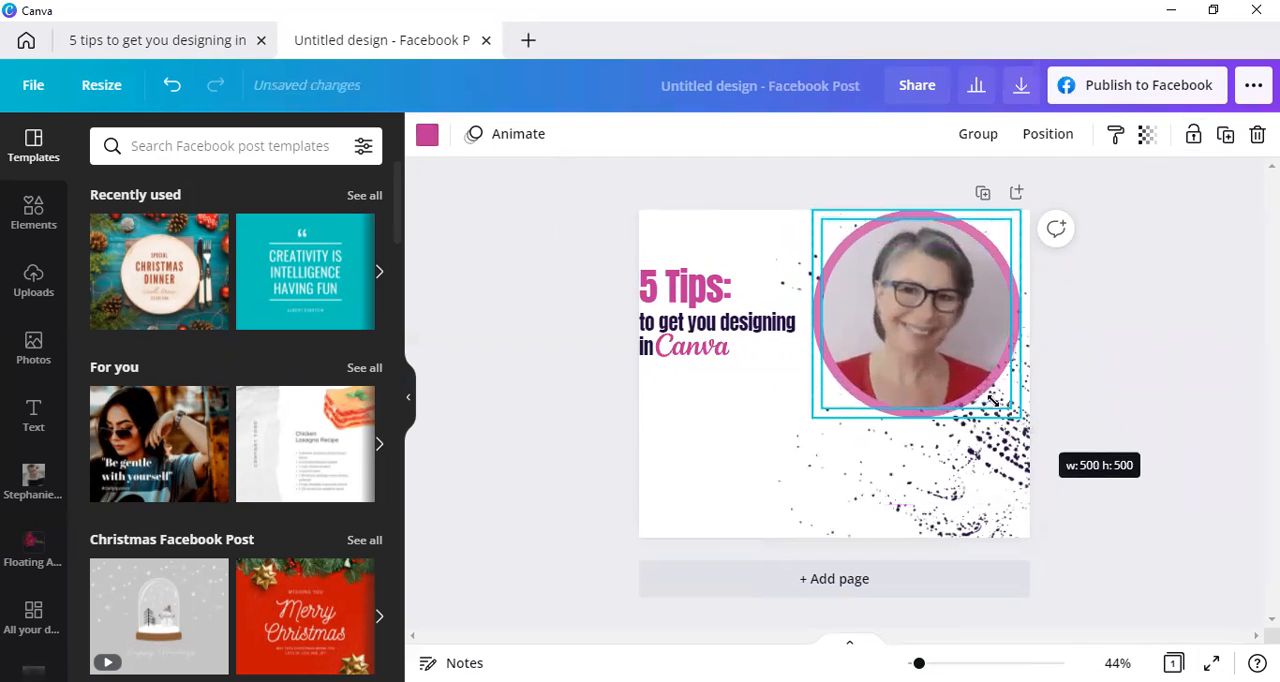
drag(916, 312, 922, 316)
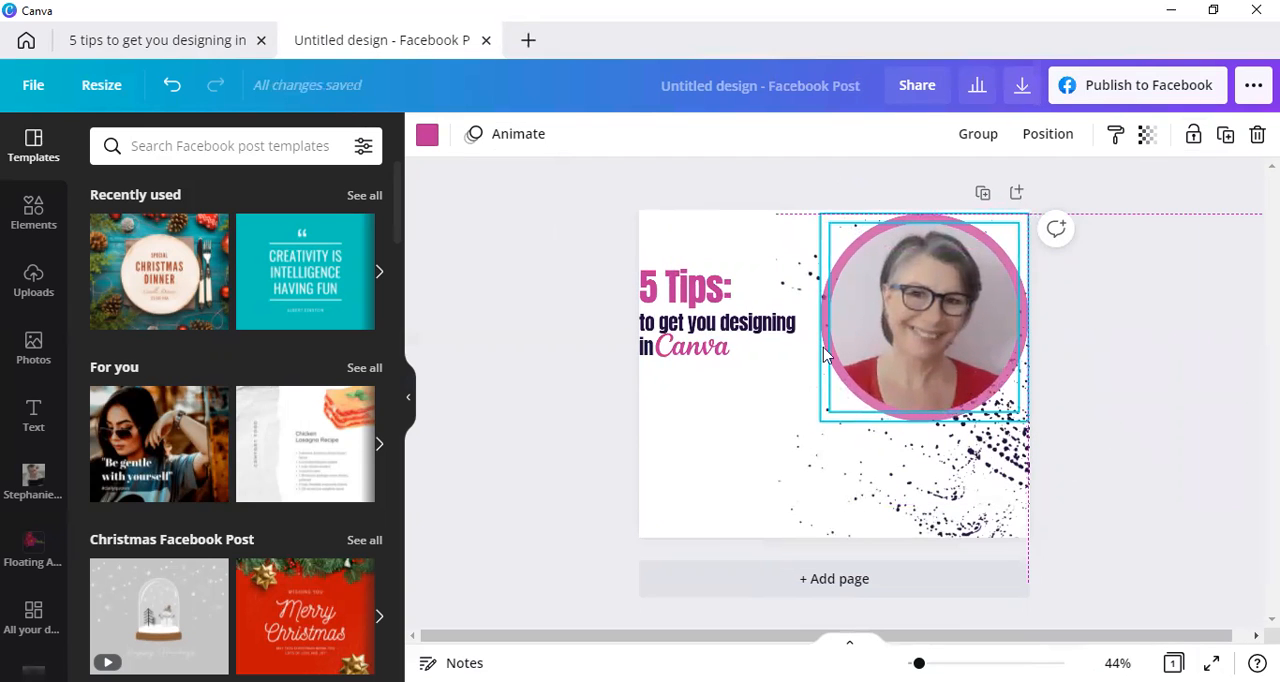
click(716, 320)
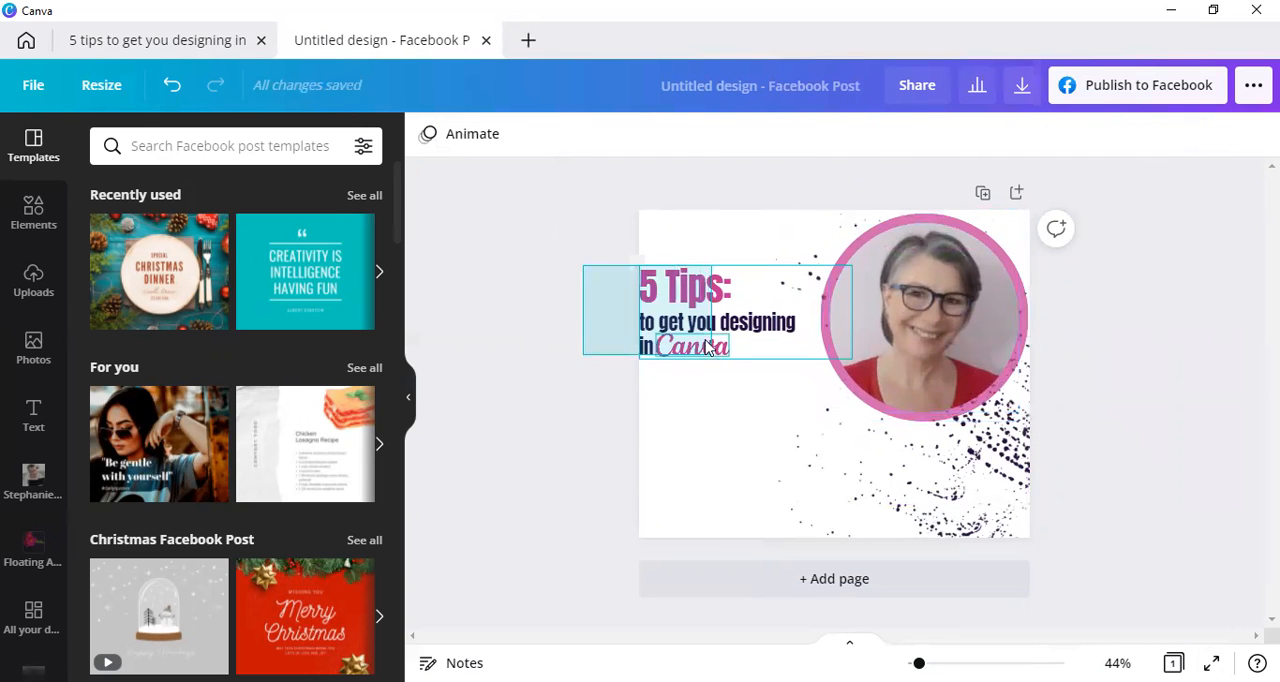
drag(716, 310, 768, 418)
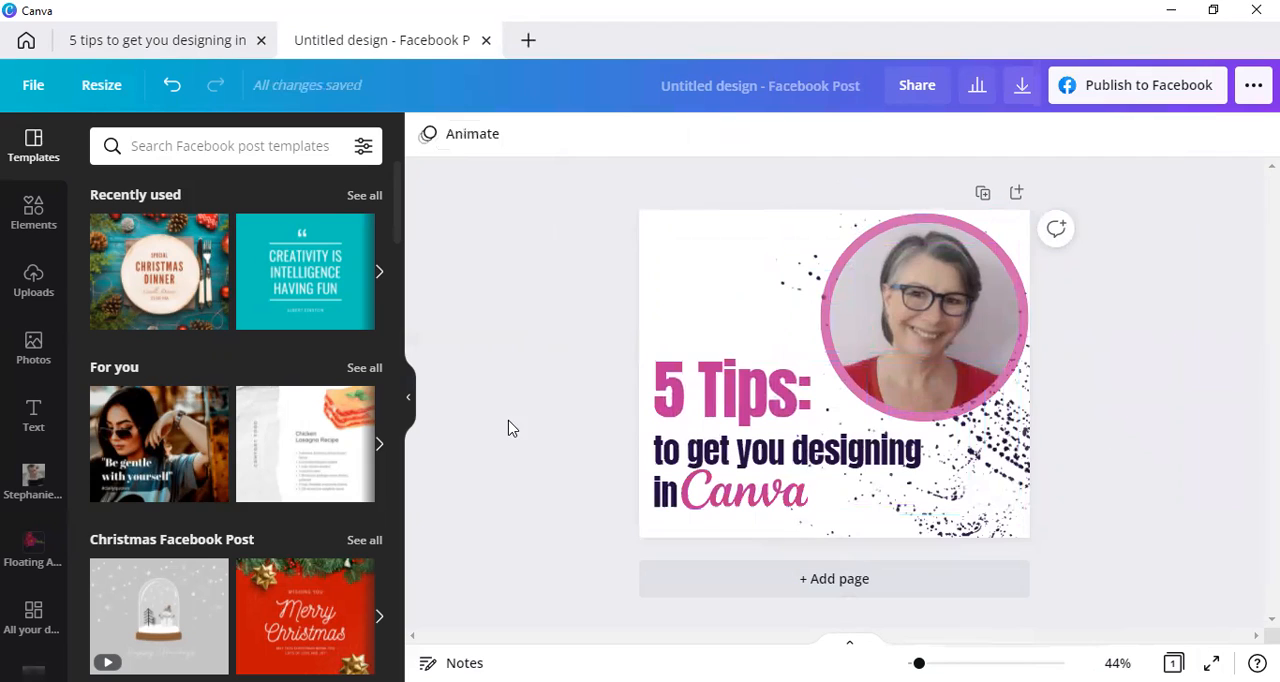
mouse_move(548, 404)
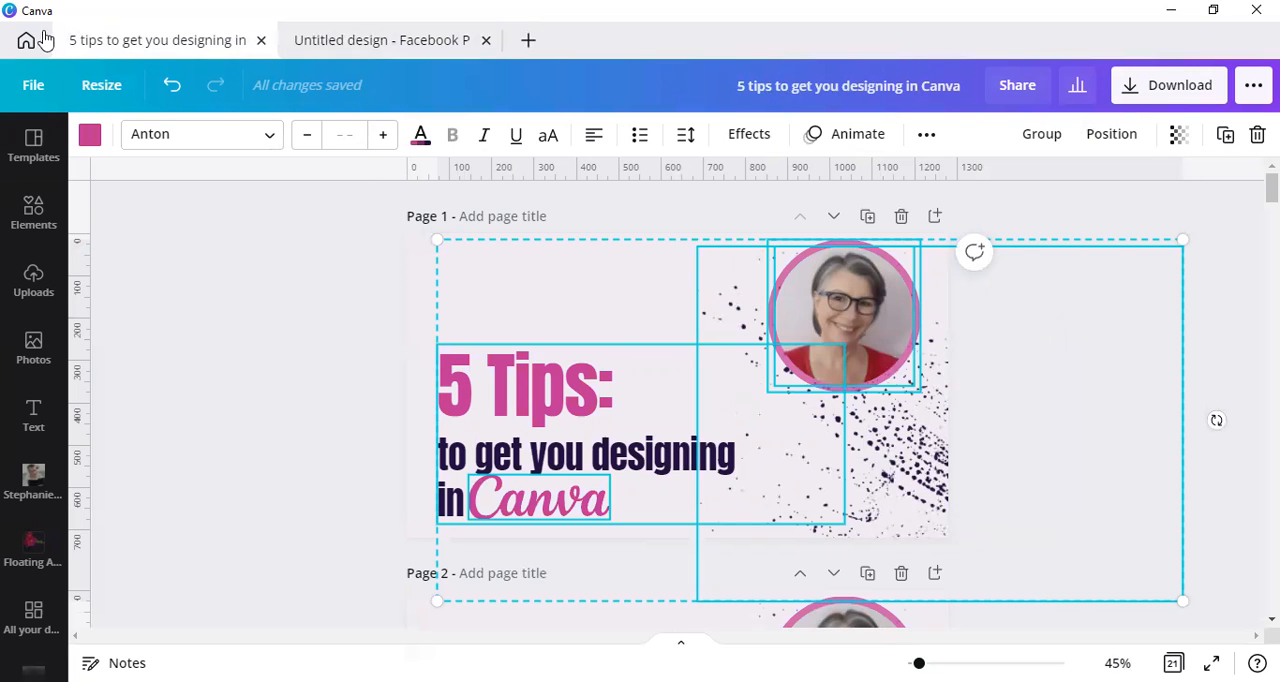
mouse_move(336, 92)
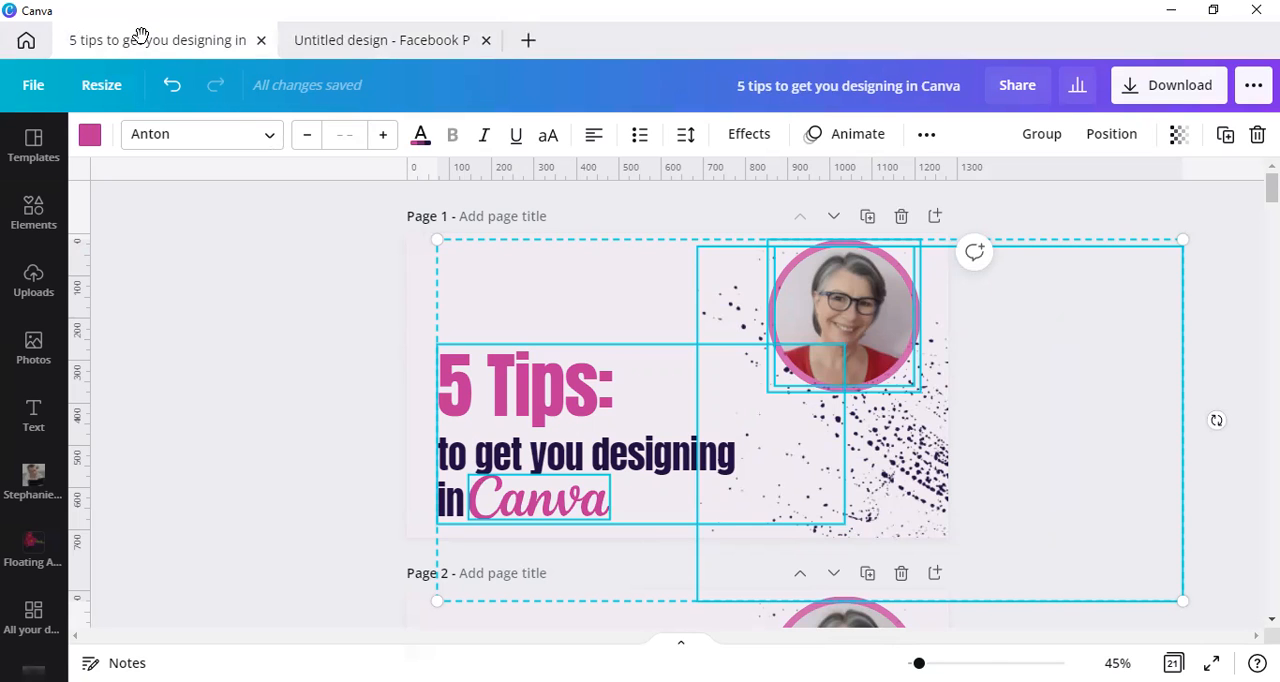
click(380, 40)
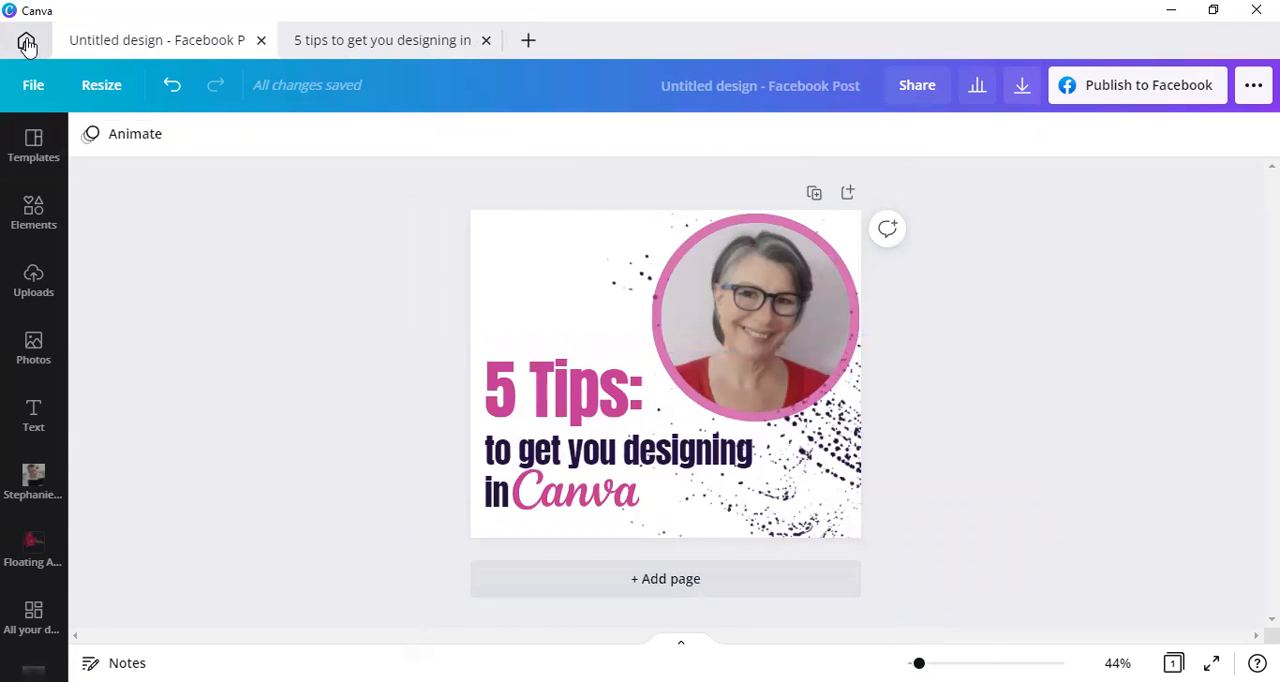
From the Canva home page, create a new Instagram Story design.
click(26, 40)
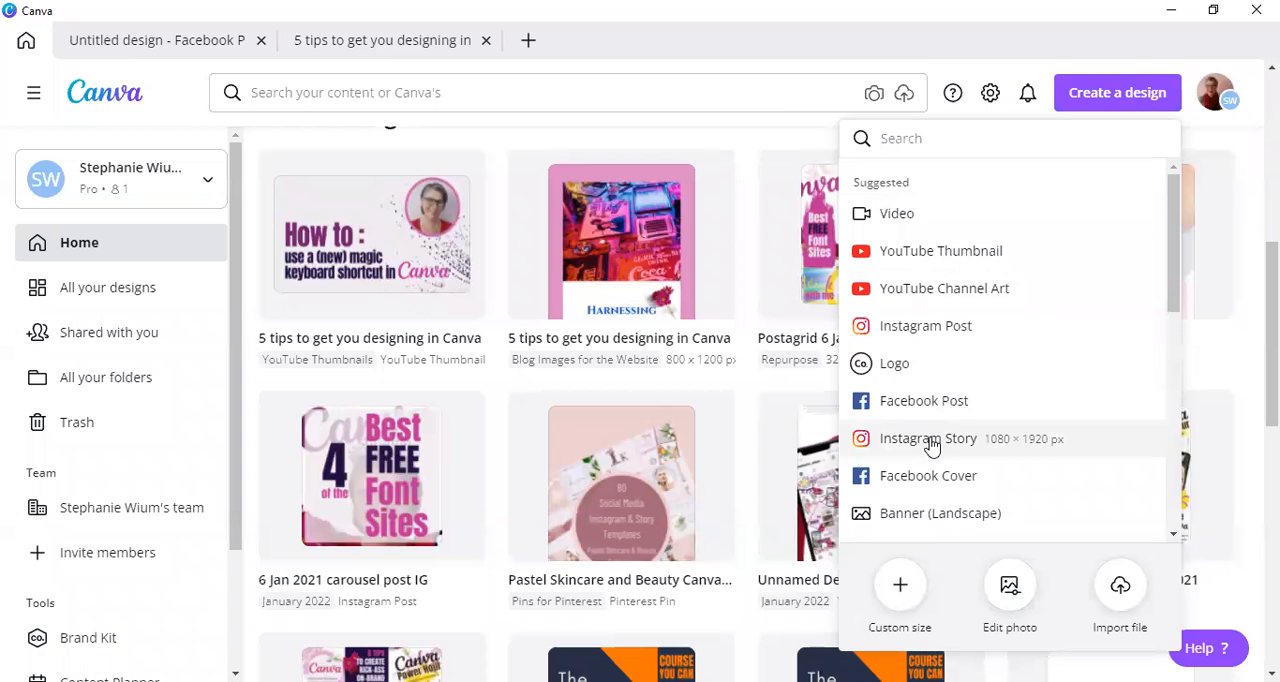
click(928, 438)
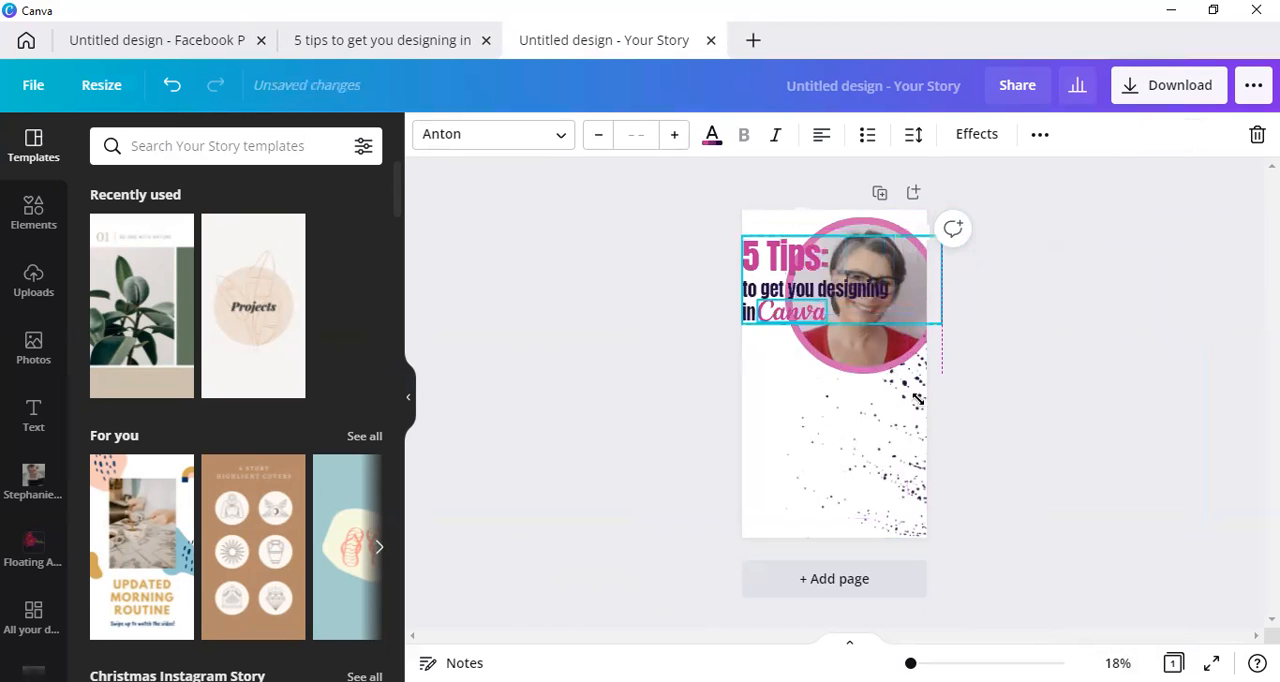
Position the photo circle at the top and the resized 5 Tips title beneath it.
drag(816, 288, 800, 448)
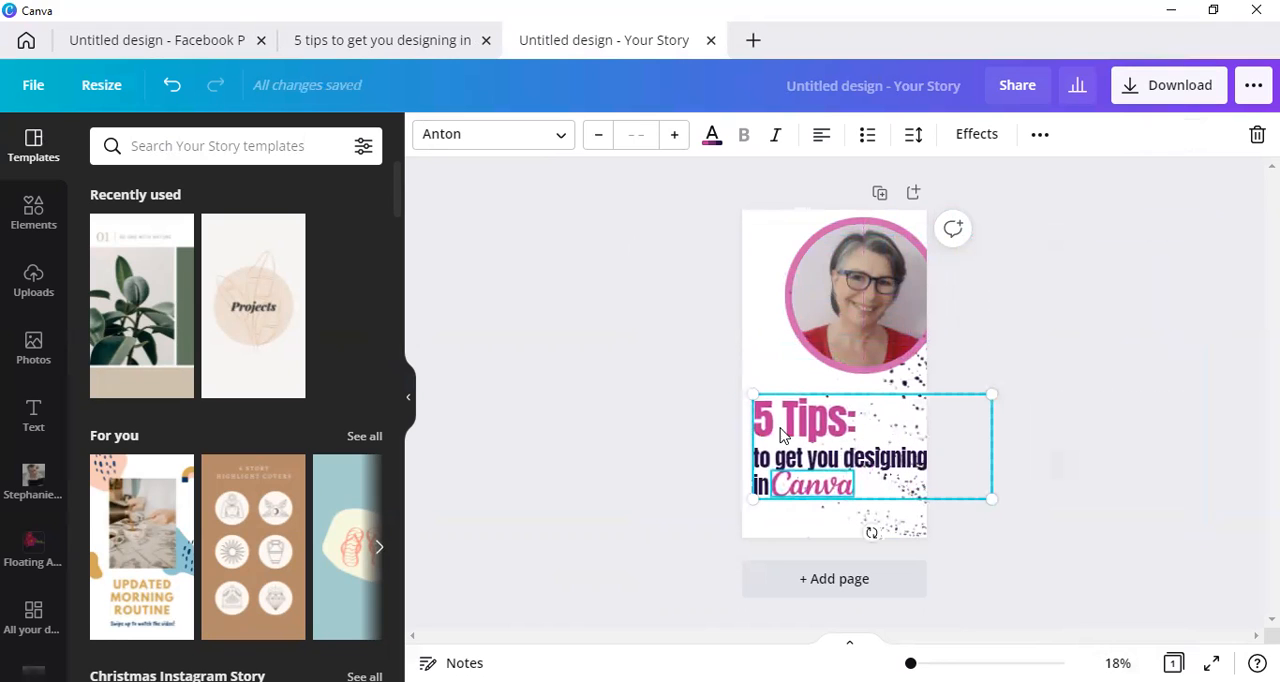
drag(992, 500, 980, 504)
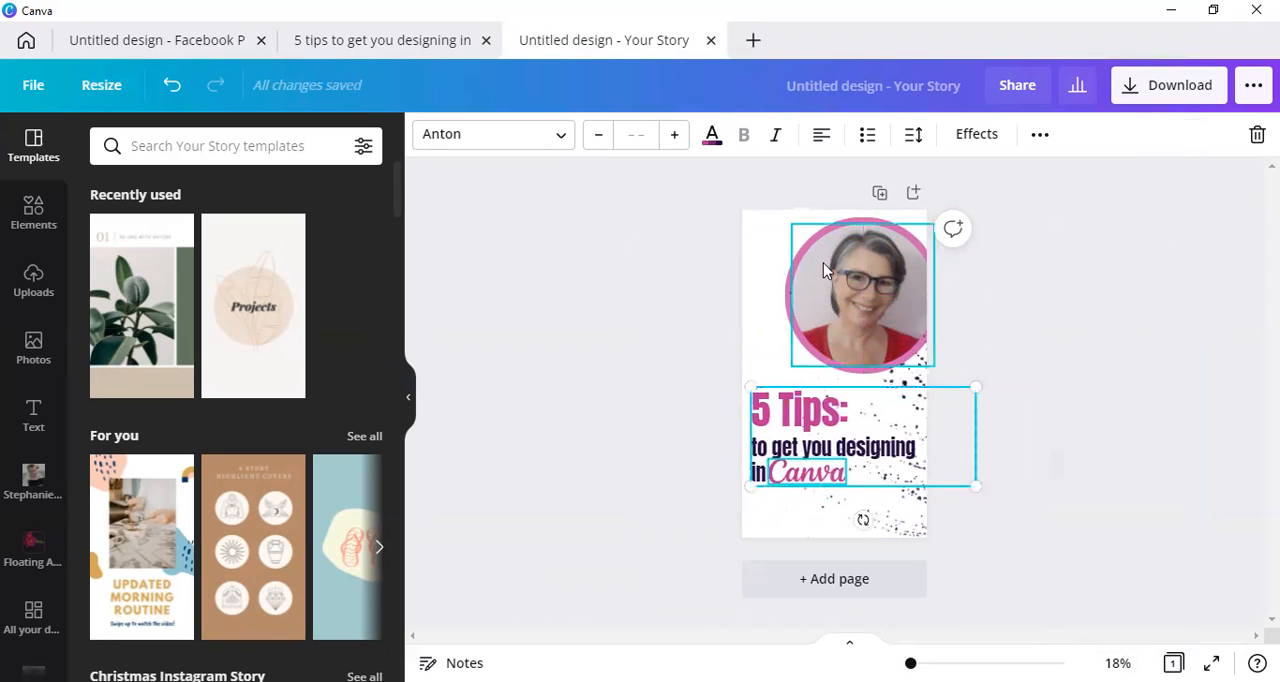
click(860, 292)
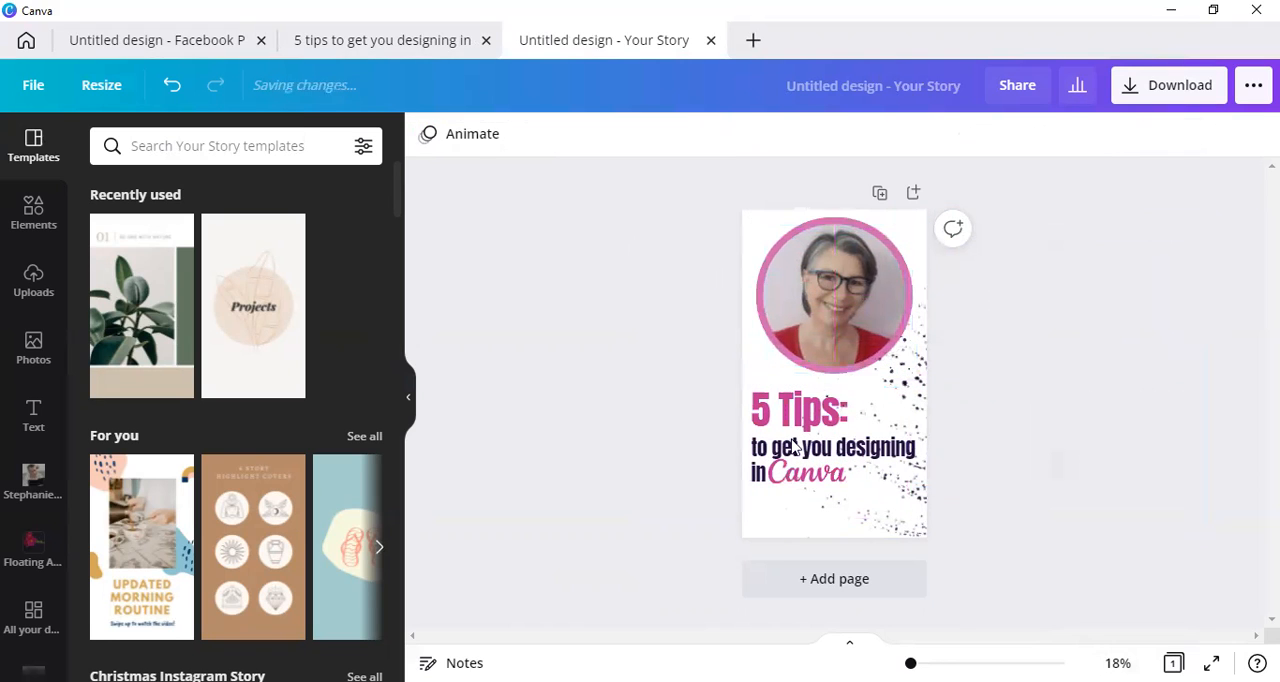
click(832, 440)
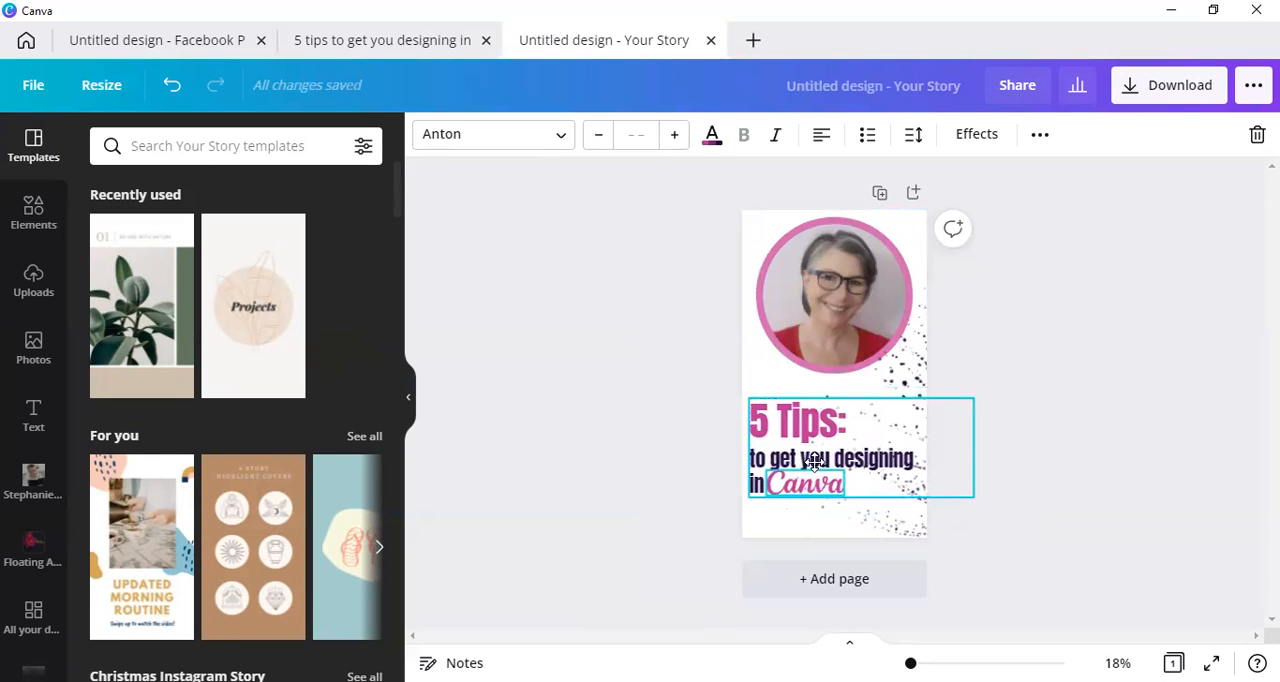
click(1092, 318)
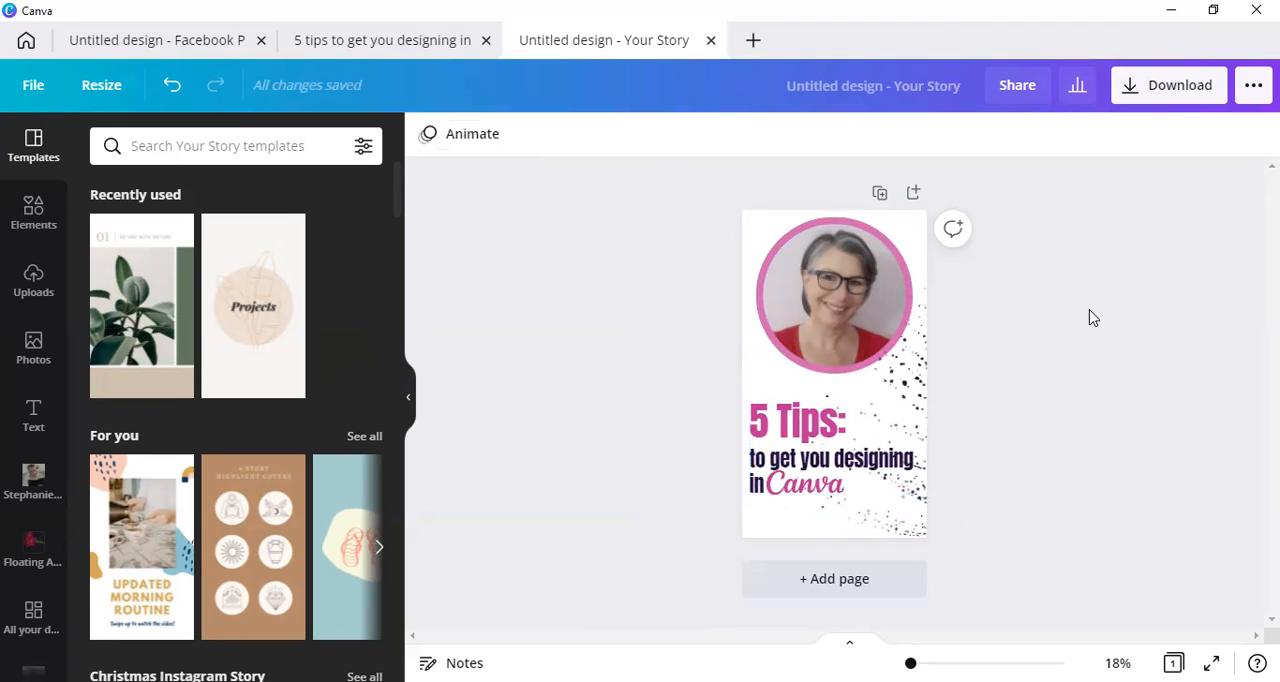
mouse_move(480, 294)
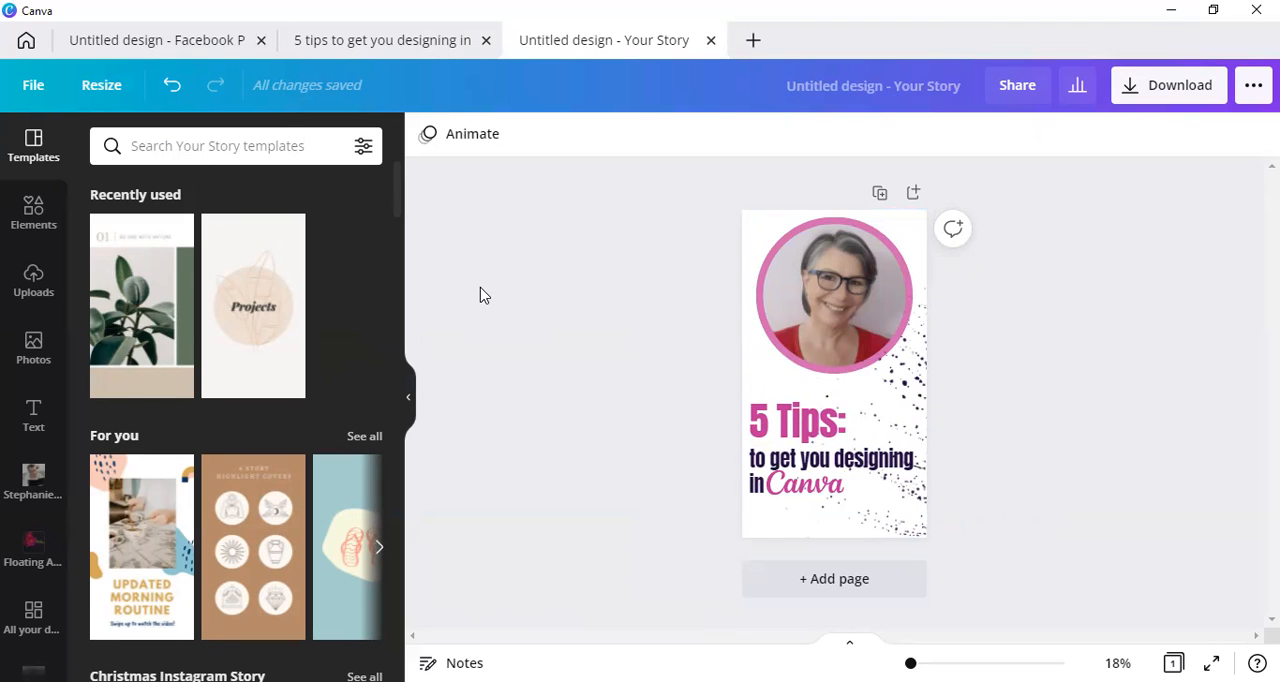
mouse_move(408, 408)
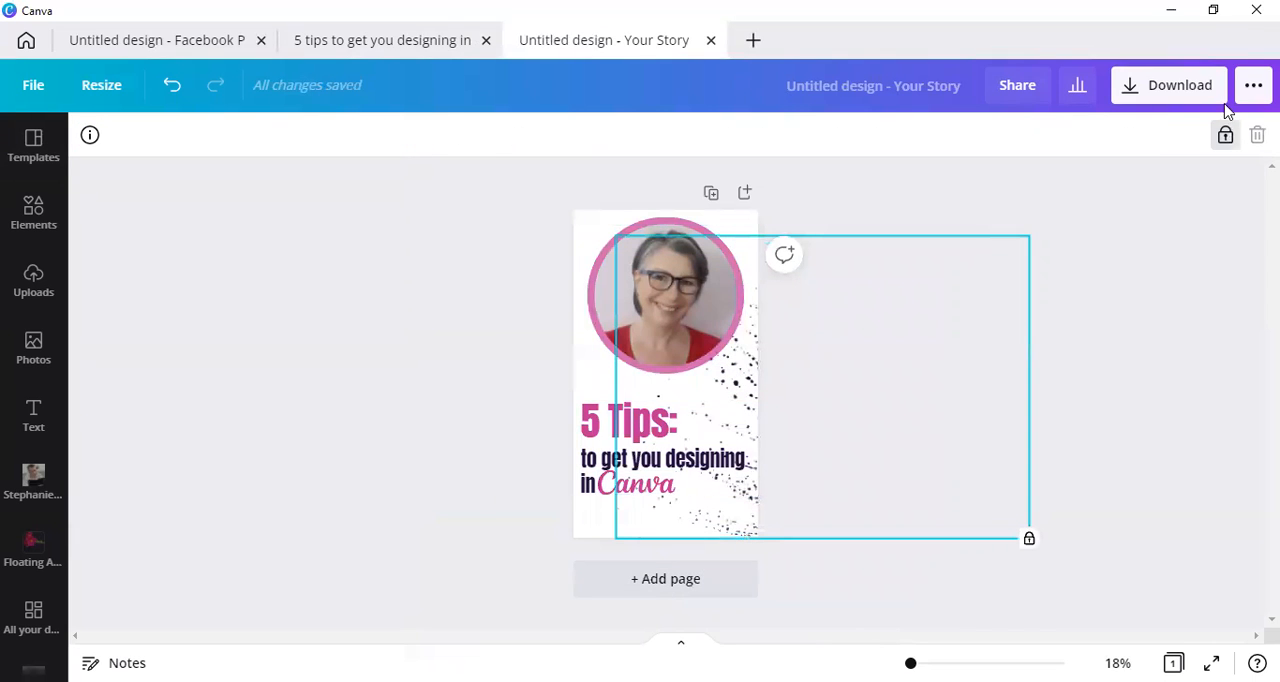
Unlock the splatter-dot graphic and nudge it toward the lower right beside the title.
click(664, 296)
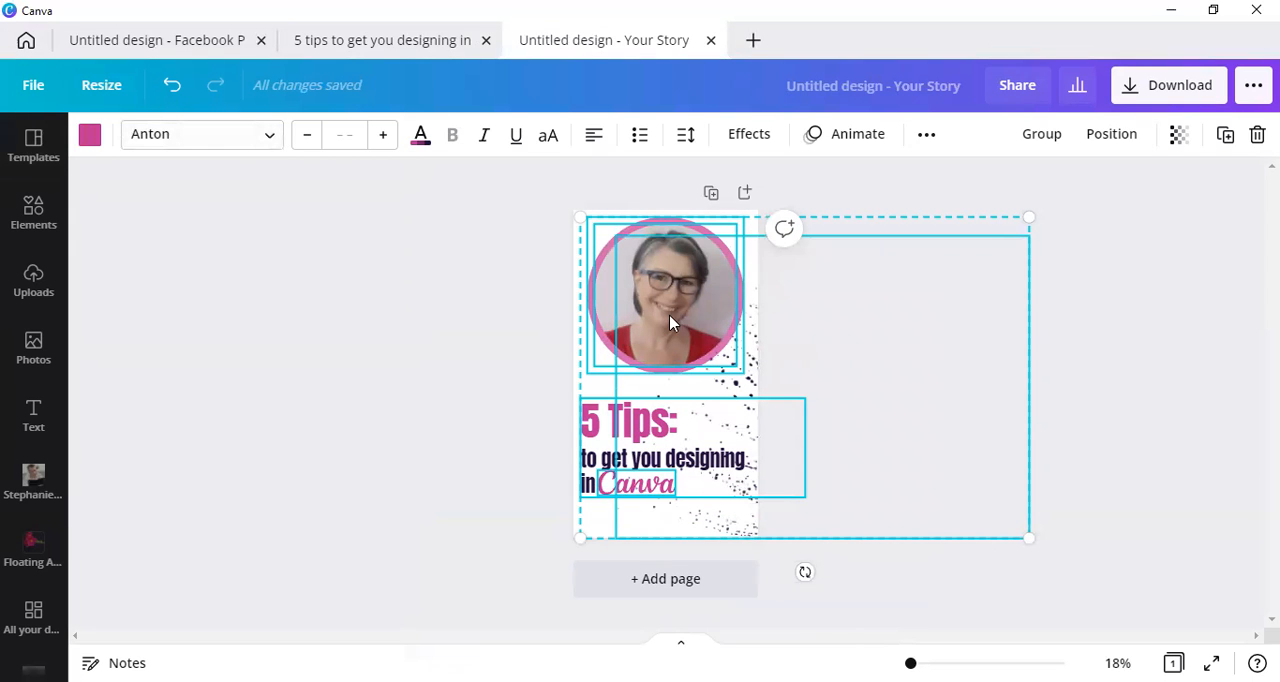
mouse_move(448, 328)
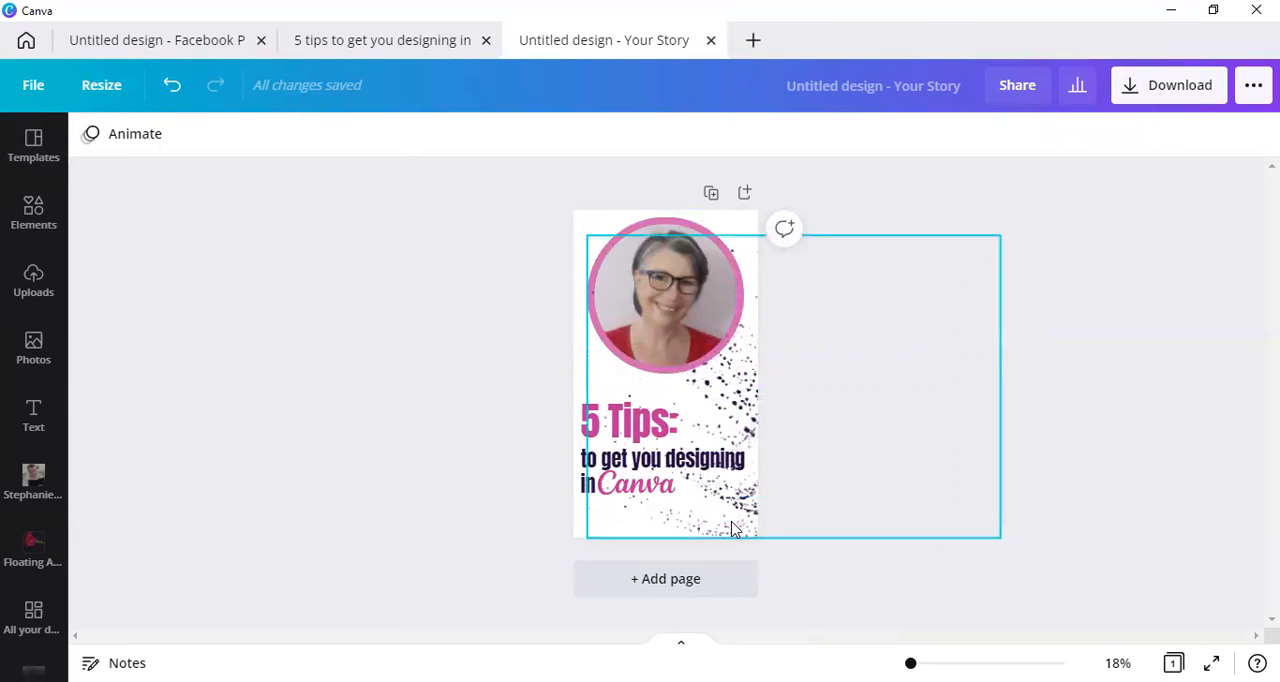
click(418, 382)
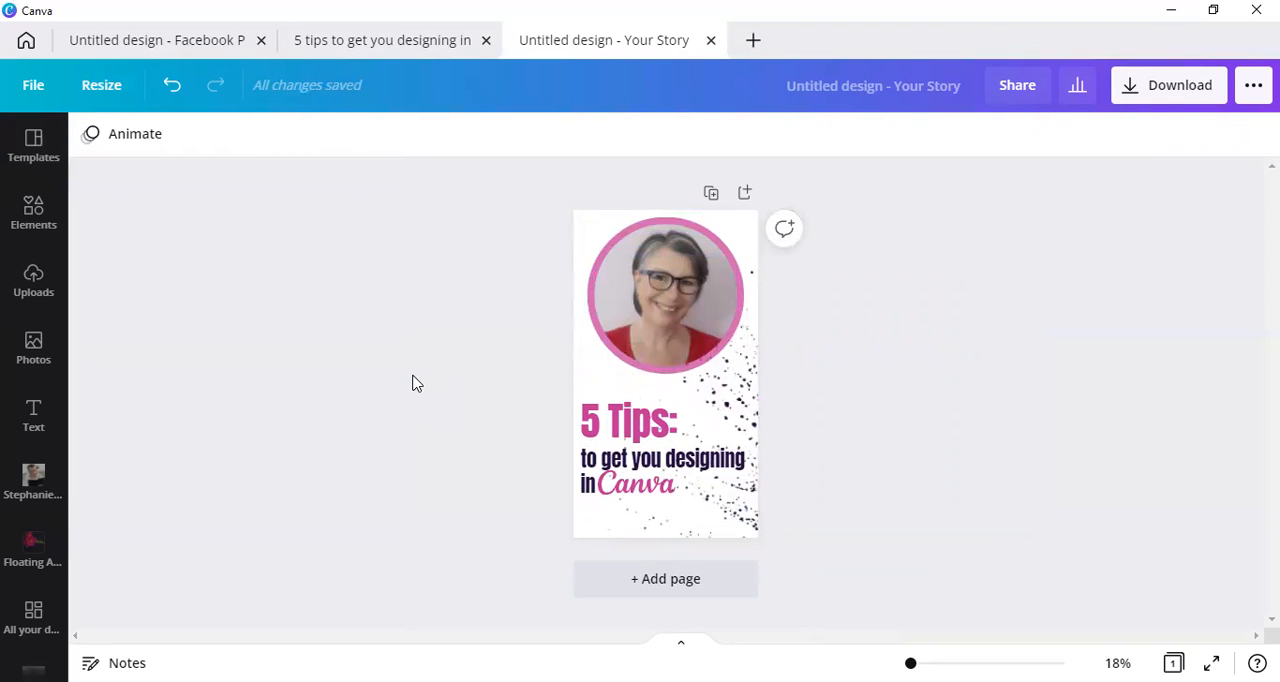
mouse_move(954, 208)
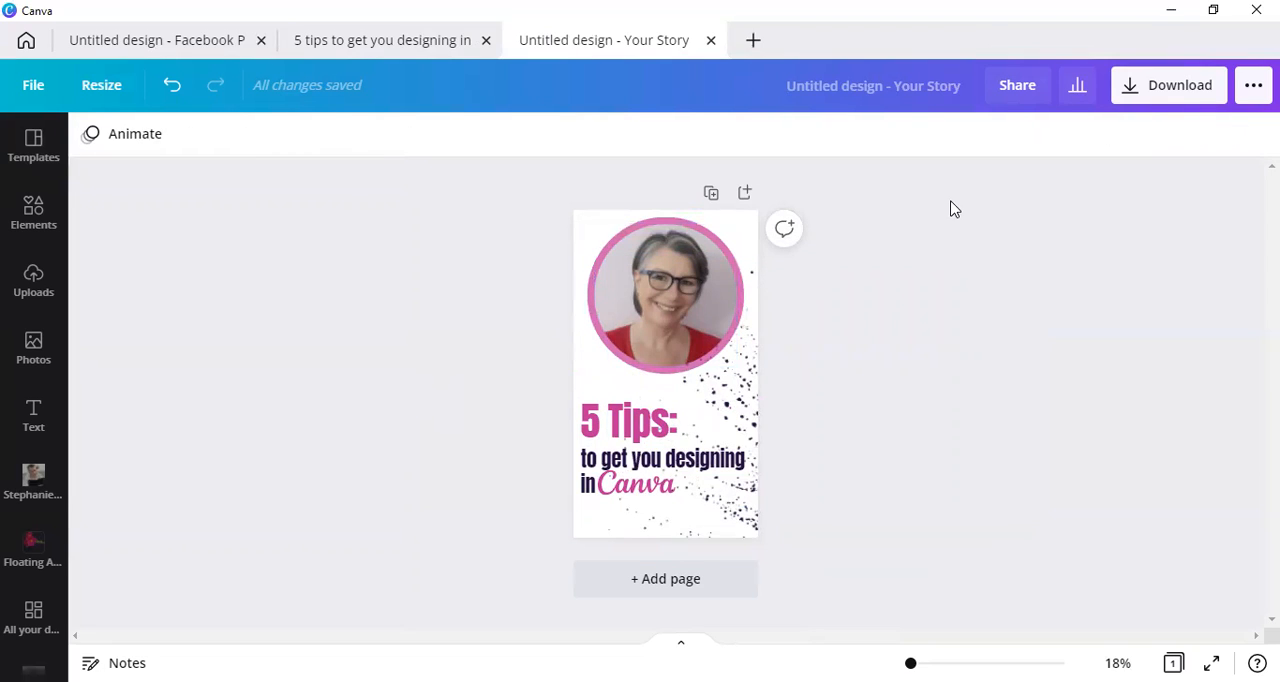
mouse_move(820, 110)
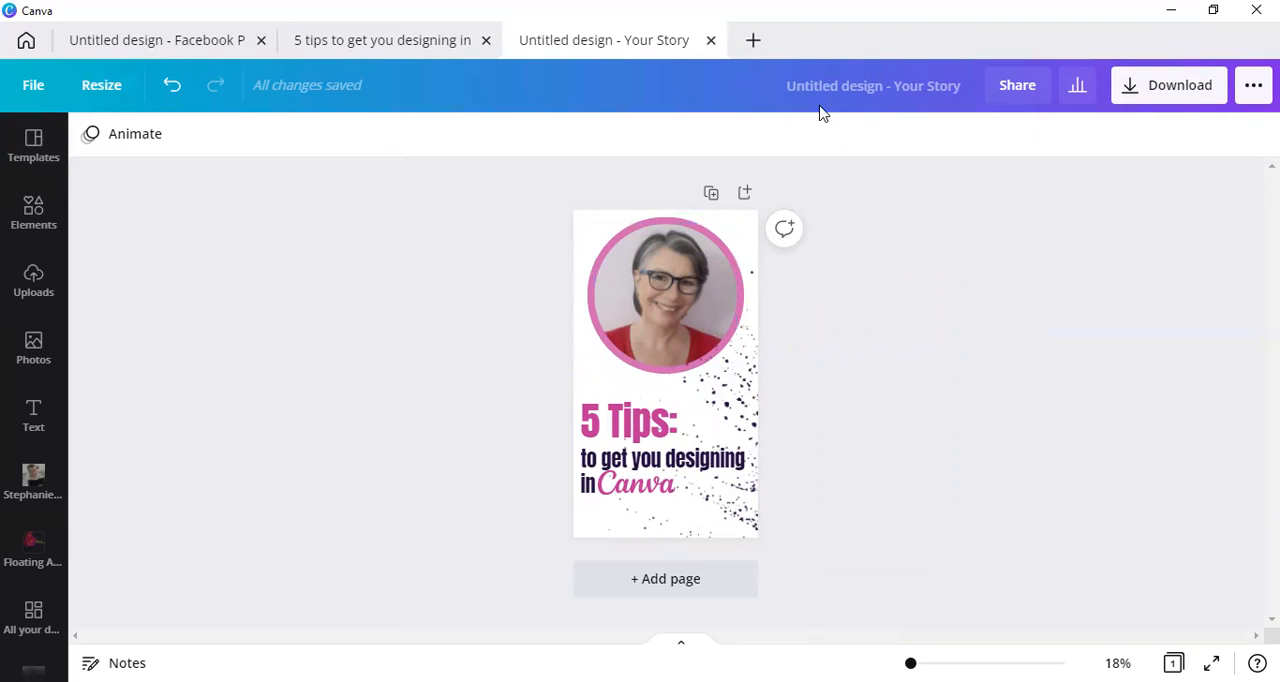